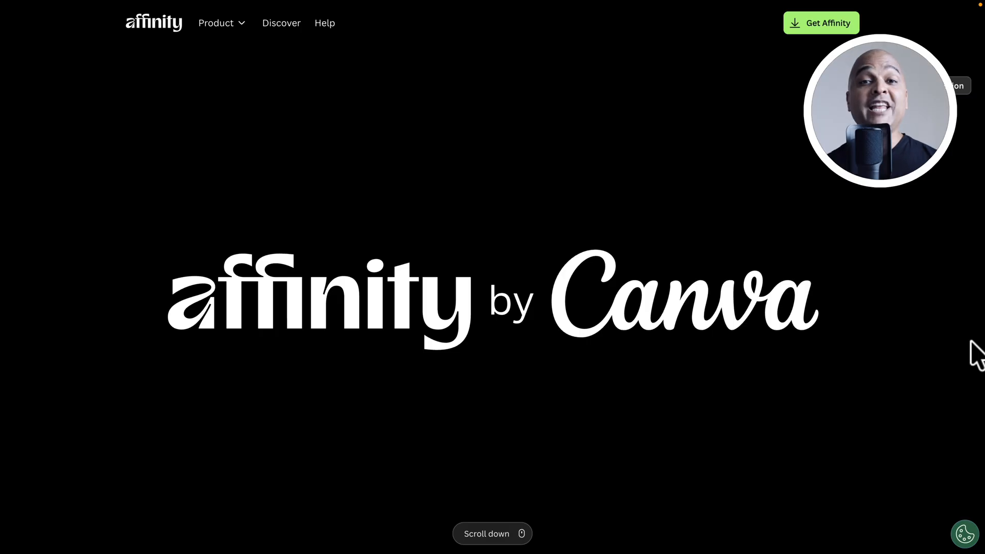
Step: Open my-image-00.png from the Affinity Images folder via File > Open
{"action": "scroll", "scroll_direction": "down", "scroll_amount": 3}
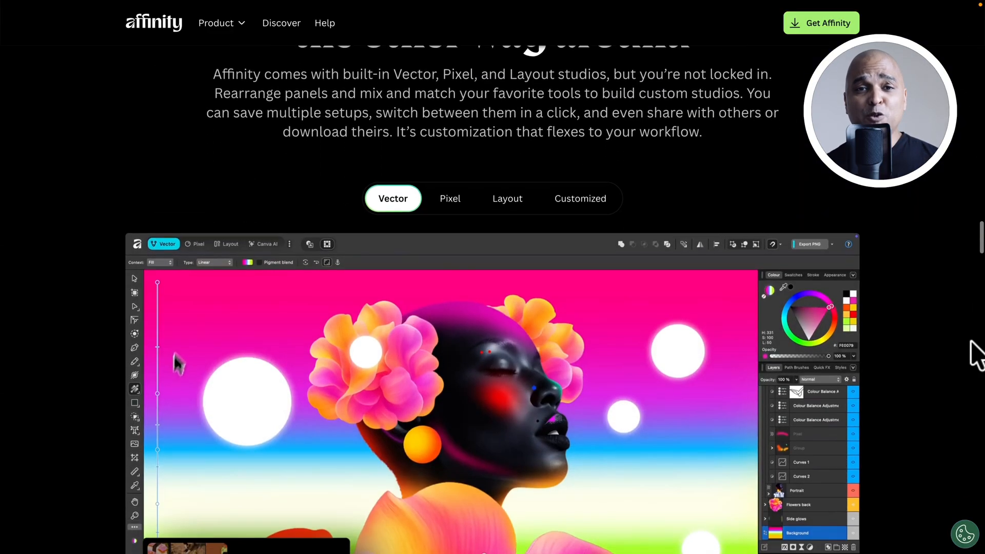
{"action": "scroll", "scroll_direction": "down", "scroll_amount": 3}
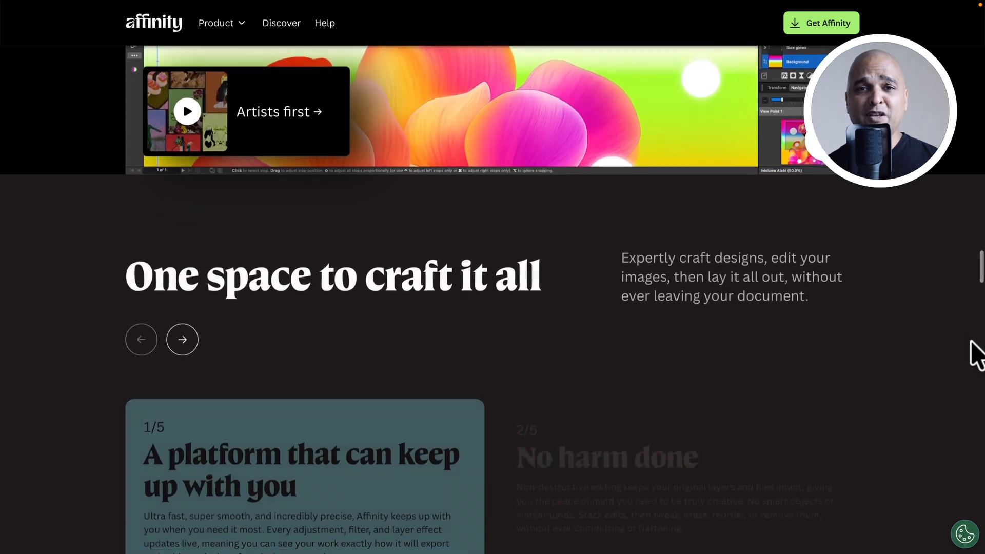
{"action": "scroll", "scroll_direction": "down", "scroll_amount": 3}
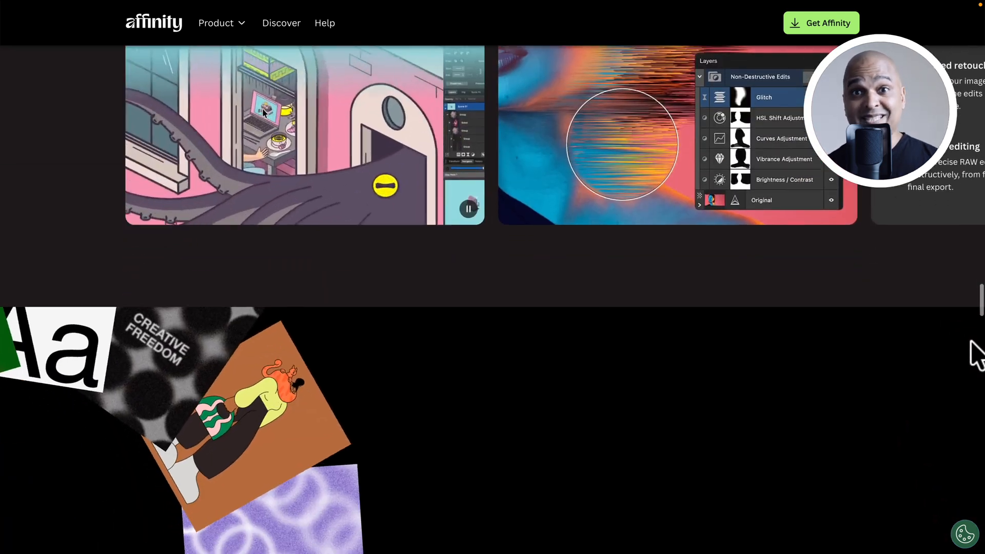
{"action": "scroll", "scroll_direction": "down", "scroll_amount": 3}
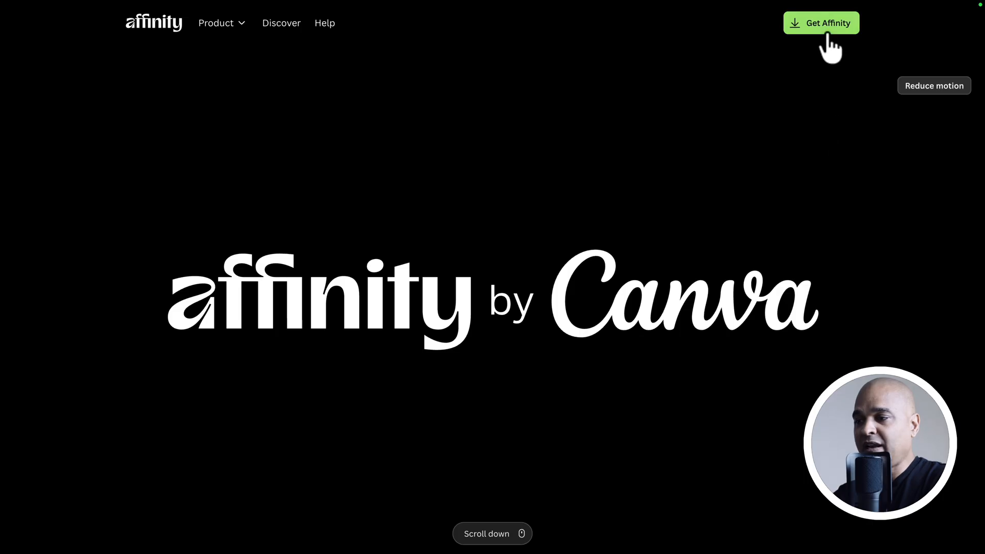
{"action": "mouse_move", "coordinate": [805, 133]}
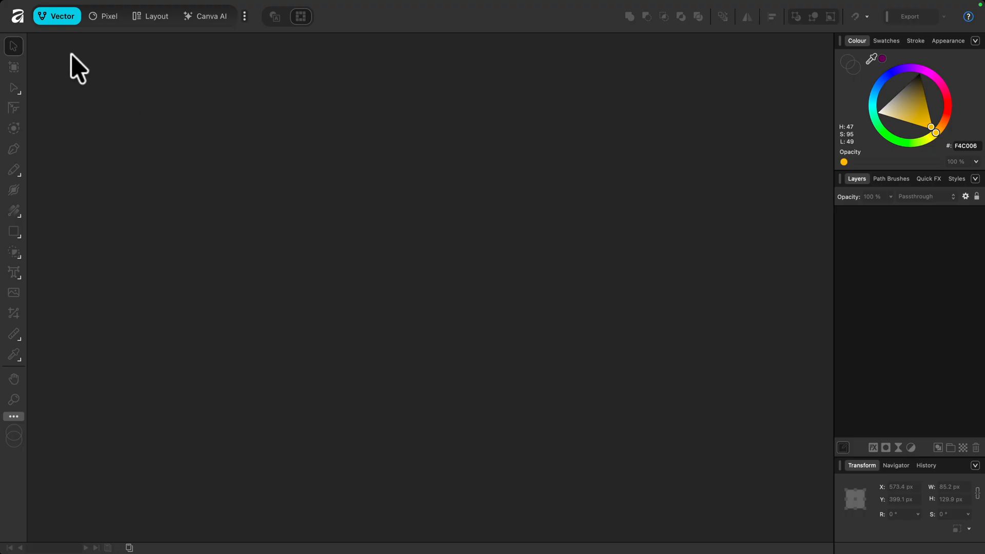
{"action": "left_click", "coordinate": [75, 8]}
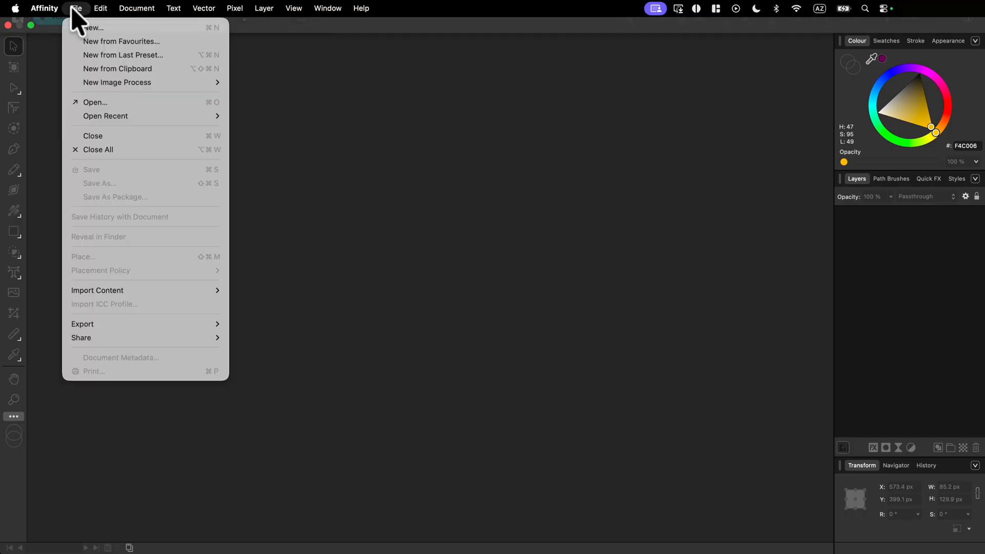
{"action": "left_click", "coordinate": [94, 101]}
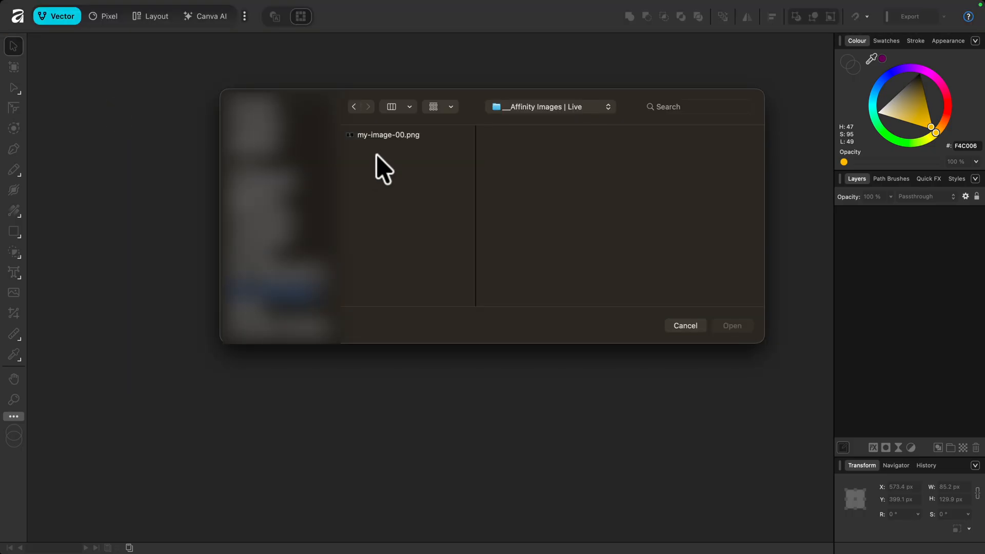
{"action": "left_click", "coordinate": [388, 134]}
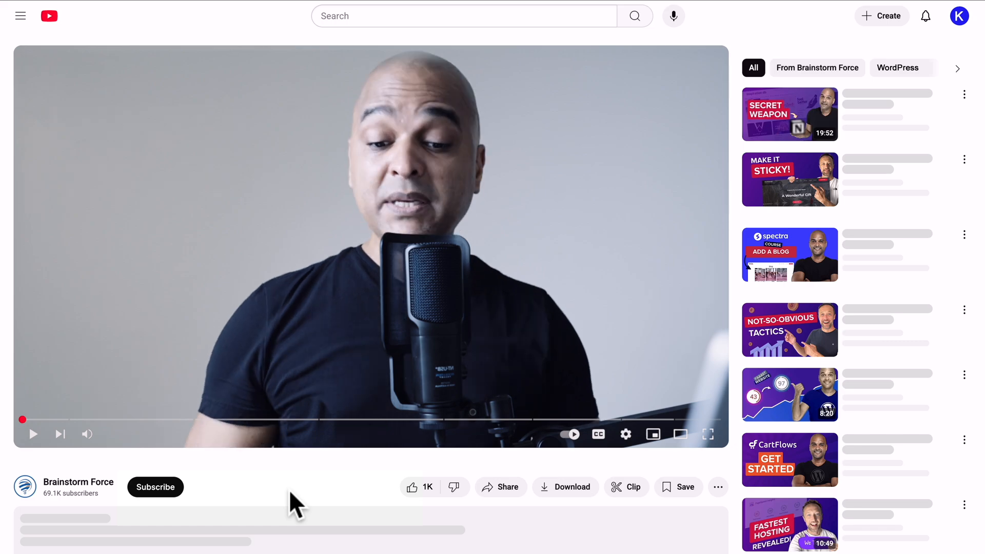
{"action": "left_click", "coordinate": [155, 486]}
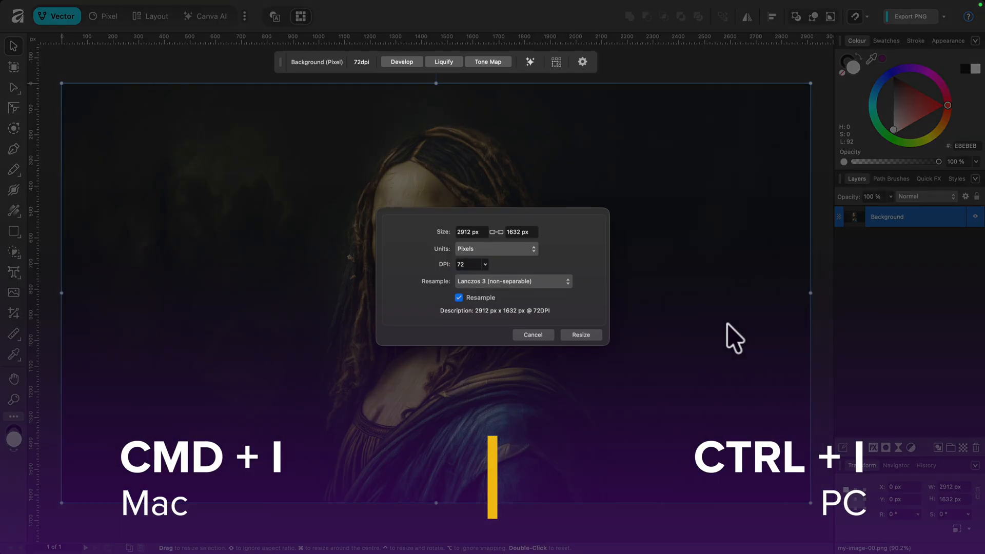
{"action": "mouse_move", "coordinate": [612, 317]}
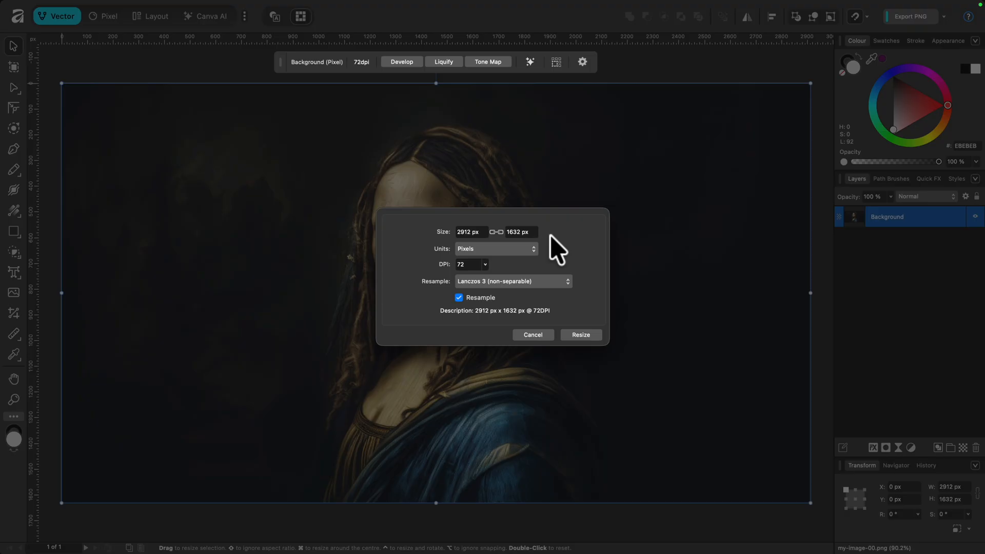
Step: Set the Resize Document width to 2560 px, proportions linked, giving 1434.7 px height
{"action": "triple_click", "coordinate": [471, 232]}
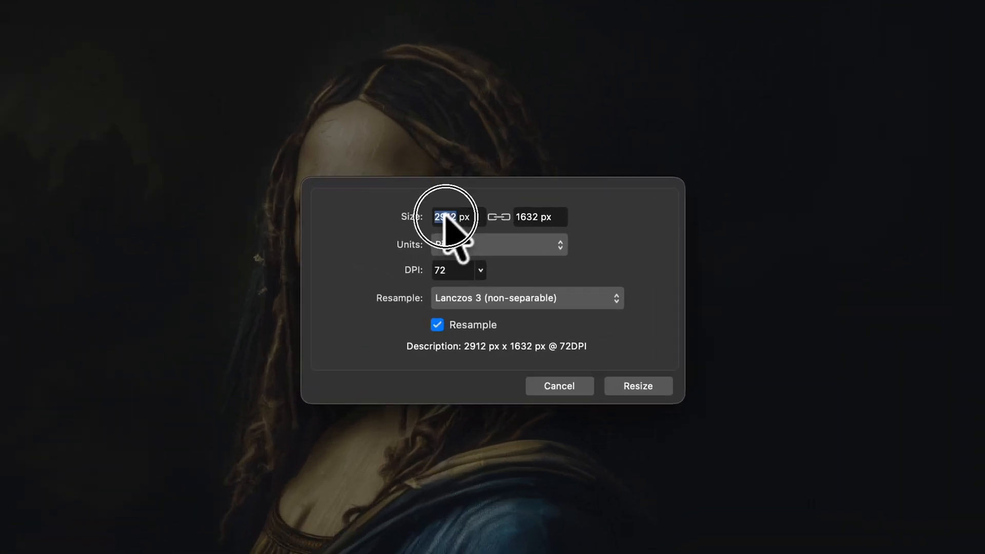
{"action": "type", "text": "2560"}
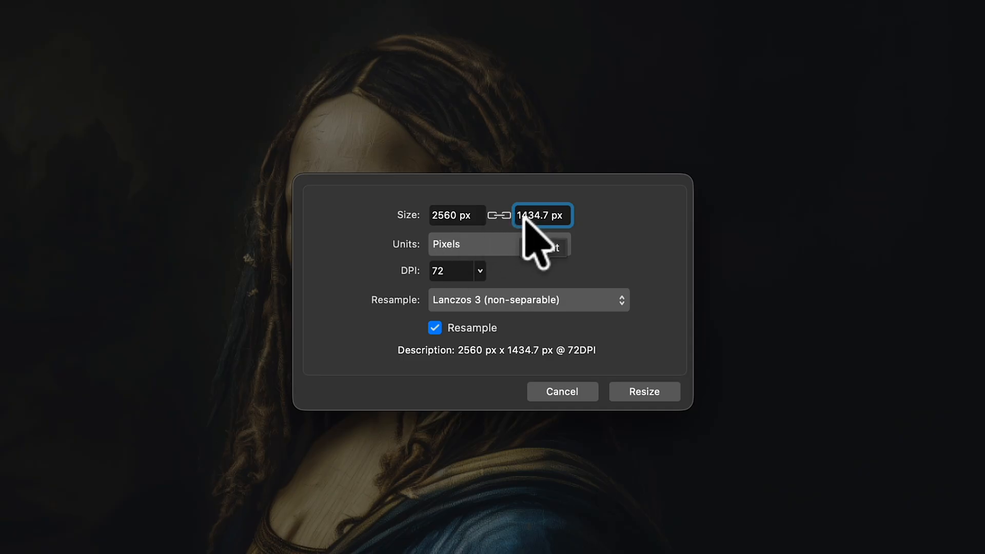
{"action": "mouse_move", "coordinate": [547, 252]}
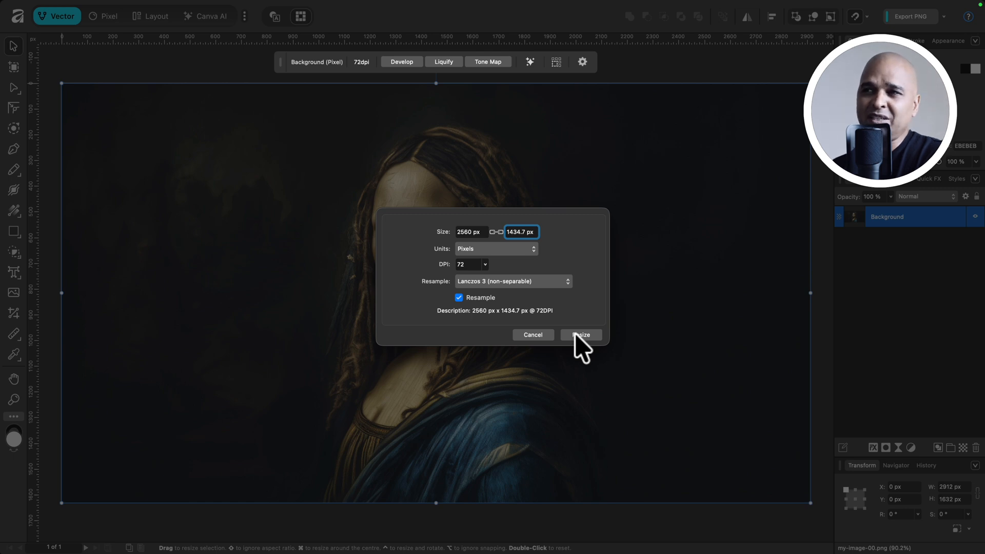
{"action": "left_click", "coordinate": [855, 40]}
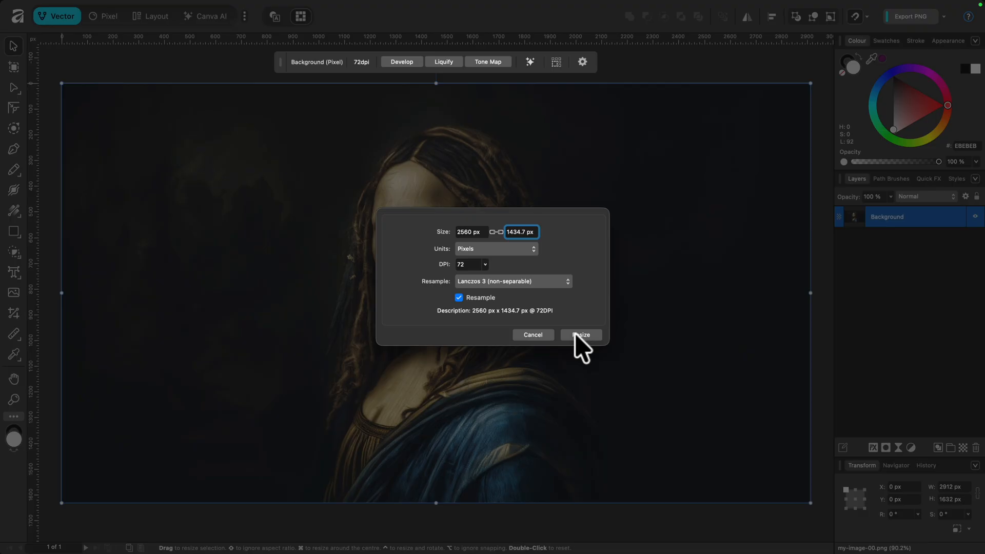
Step: Start a new document with page size 2560 px wide by 1440 px tall
{"action": "left_click", "coordinate": [579, 335]}
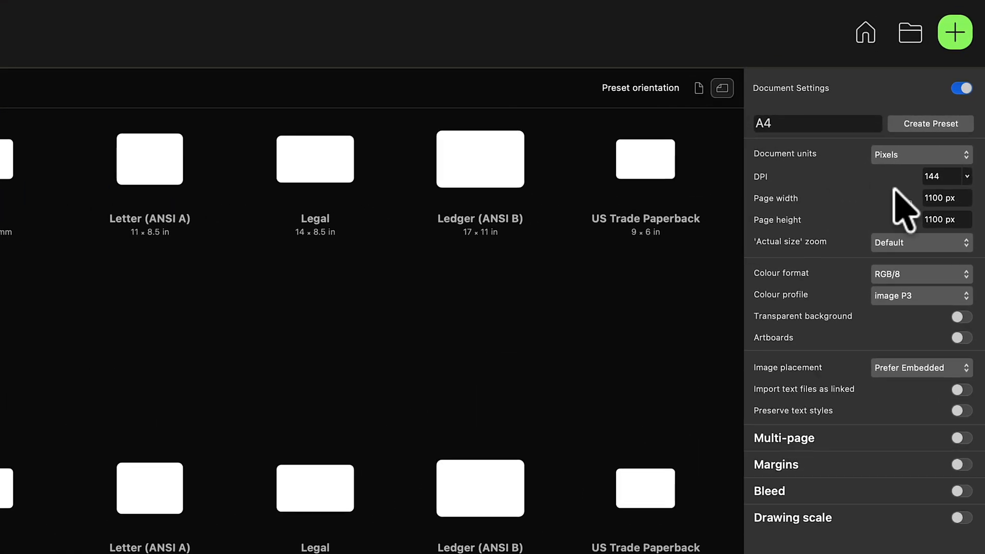
{"action": "left_click", "coordinate": [947, 198]}
{"action": "type", "text": "2560"}
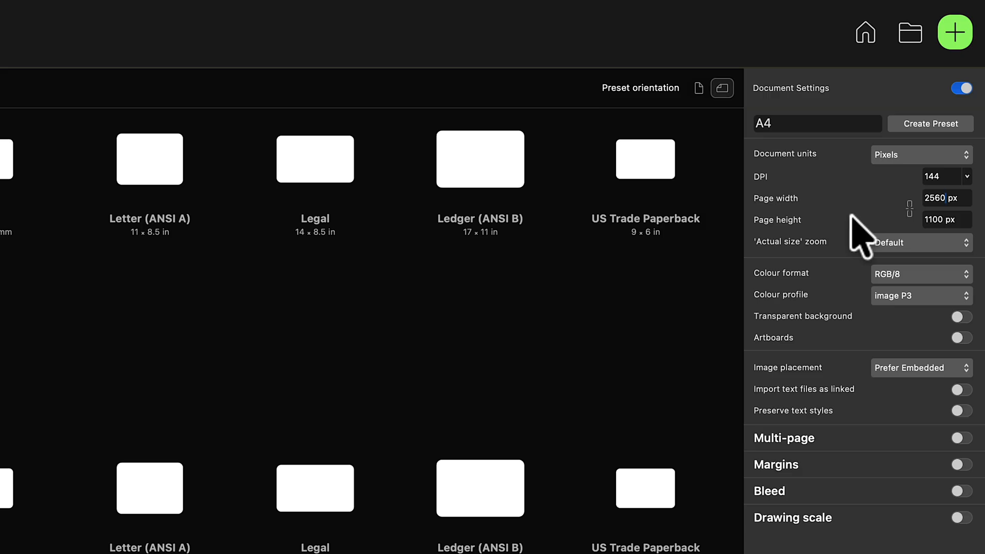
{"action": "type", "text": "1440"}
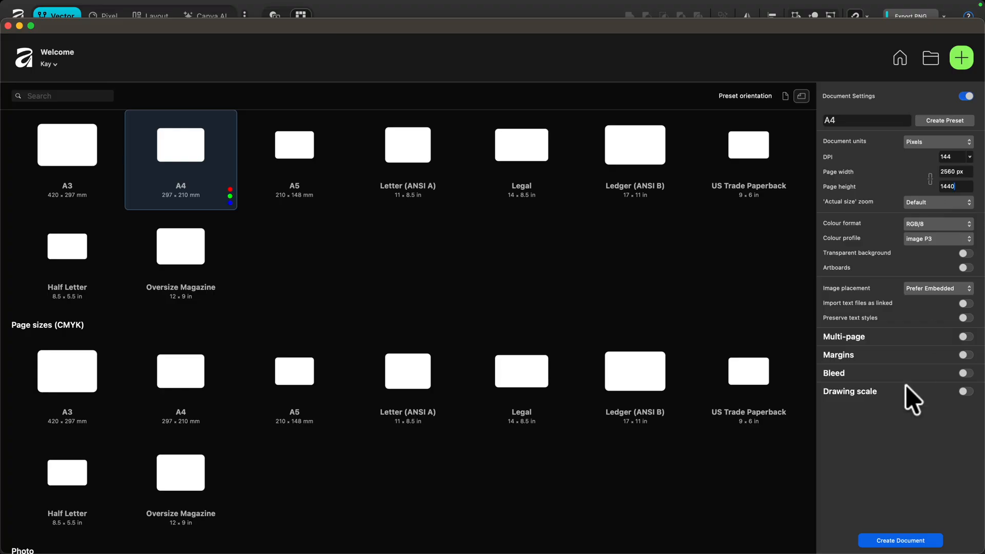
Step: Create the 2560 × 1440 document, paste the portrait and scale it to fill the canvas
{"action": "left_click", "coordinate": [900, 541]}
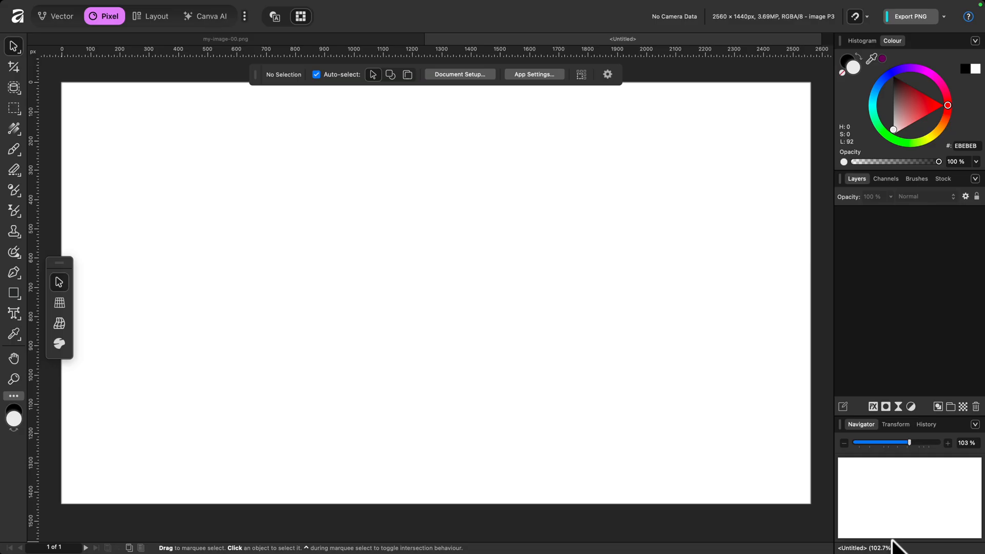
{"action": "right_click", "coordinate": [508, 344]}
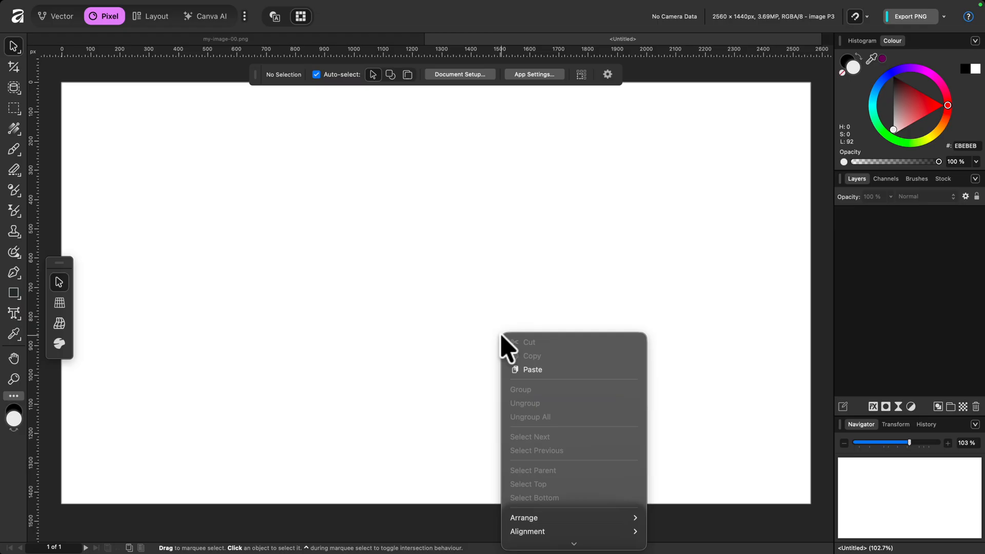
{"action": "left_click", "coordinate": [531, 370]}
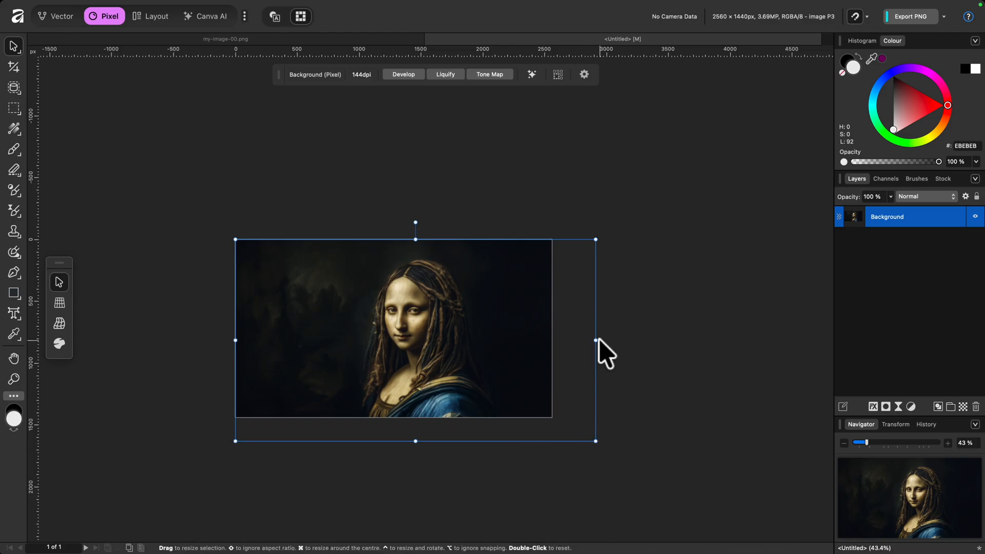
{"action": "mouse_move", "coordinate": [595, 440]}
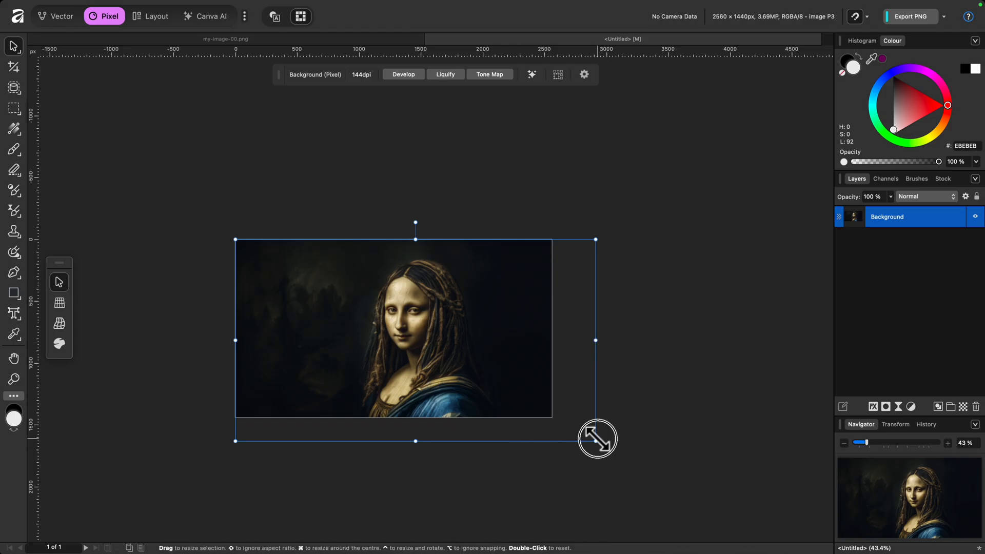
{"action": "left_click_drag", "start_coordinate": [597, 438], "coordinate": [577, 441]}
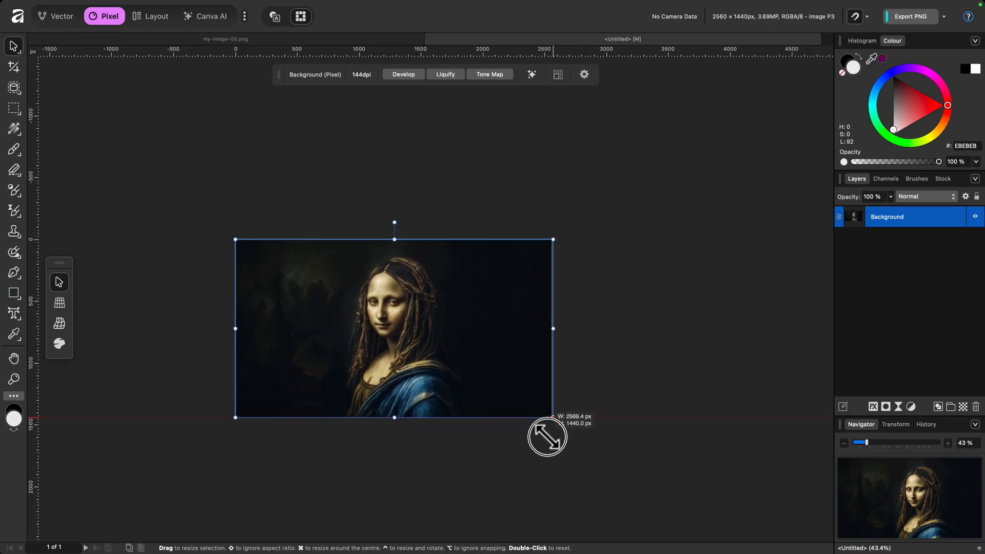
{"action": "left_click_drag", "start_coordinate": [553, 418], "coordinate": [538, 430]}
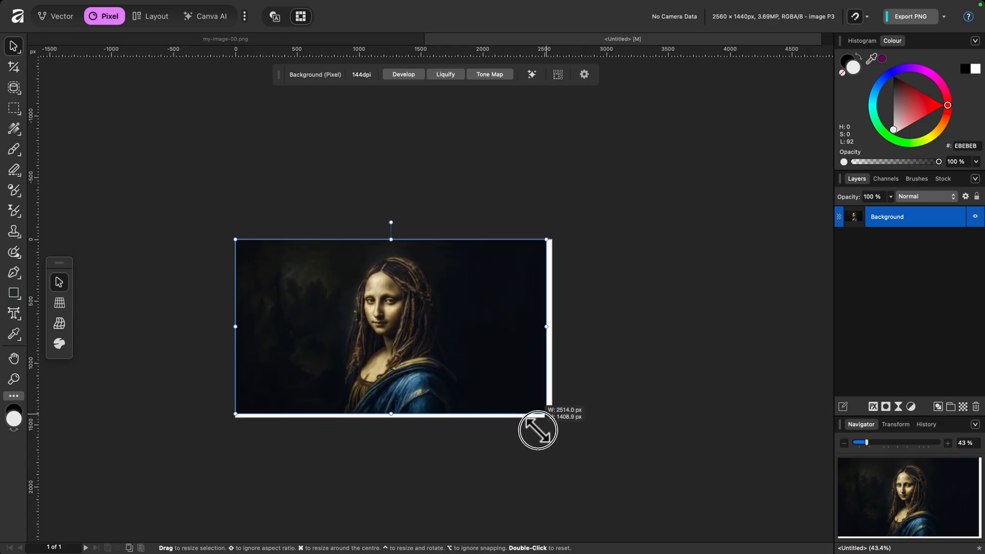
{"action": "left_click_drag", "start_coordinate": [538, 430], "coordinate": [545, 432]}
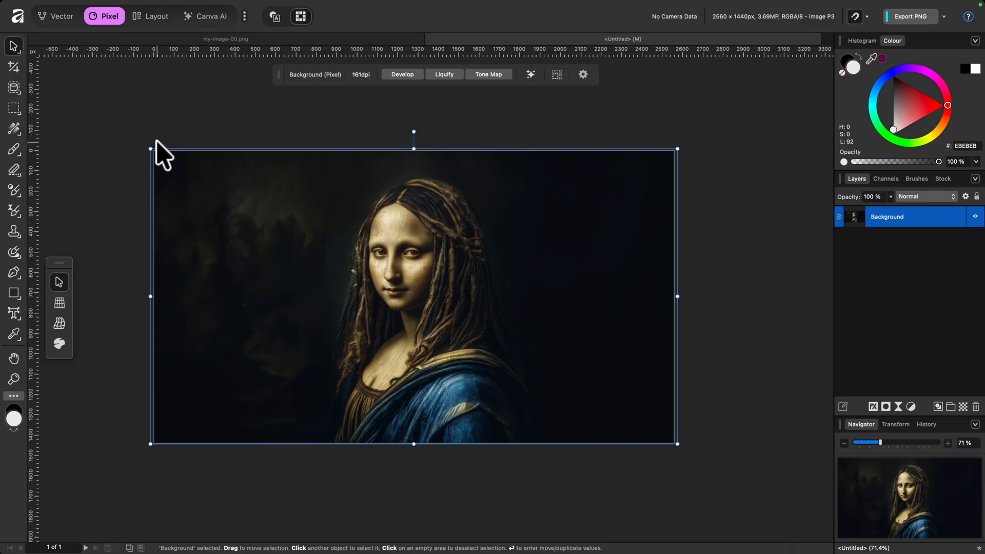
Step: Choose the WebP (Best Quality) export preset and lower its quality to 70
{"action": "left_click", "coordinate": [75, 8]}
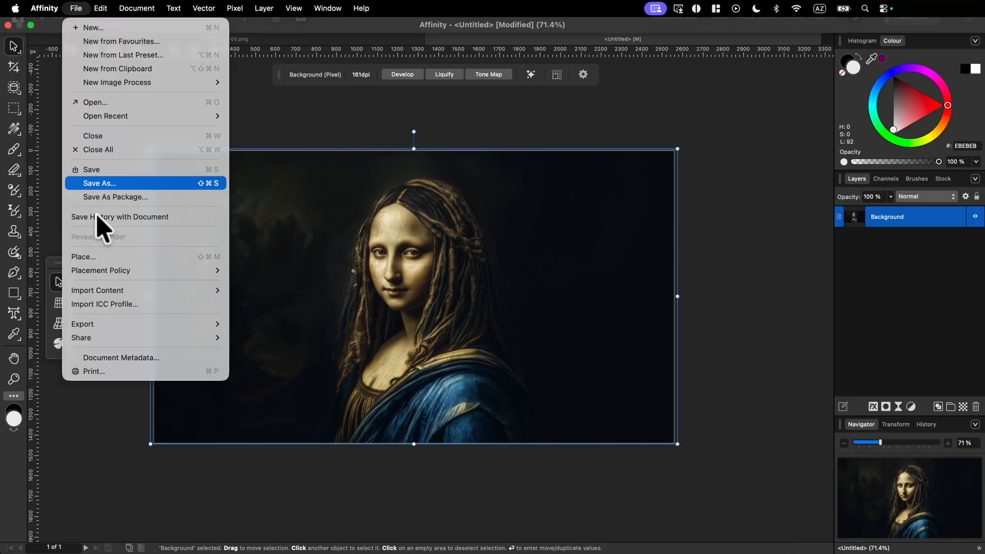
{"action": "mouse_move", "coordinate": [82, 323]}
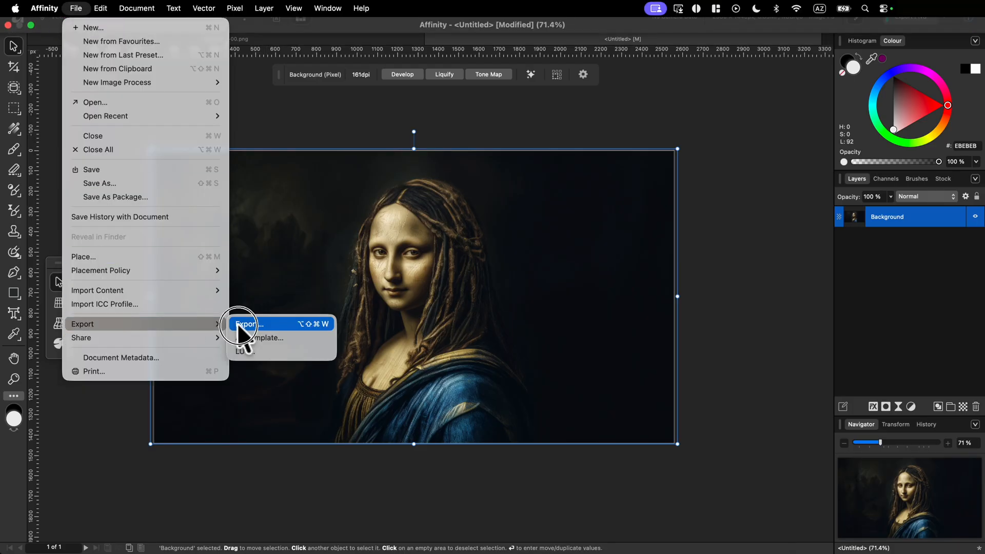
{"action": "left_click", "coordinate": [249, 323]}
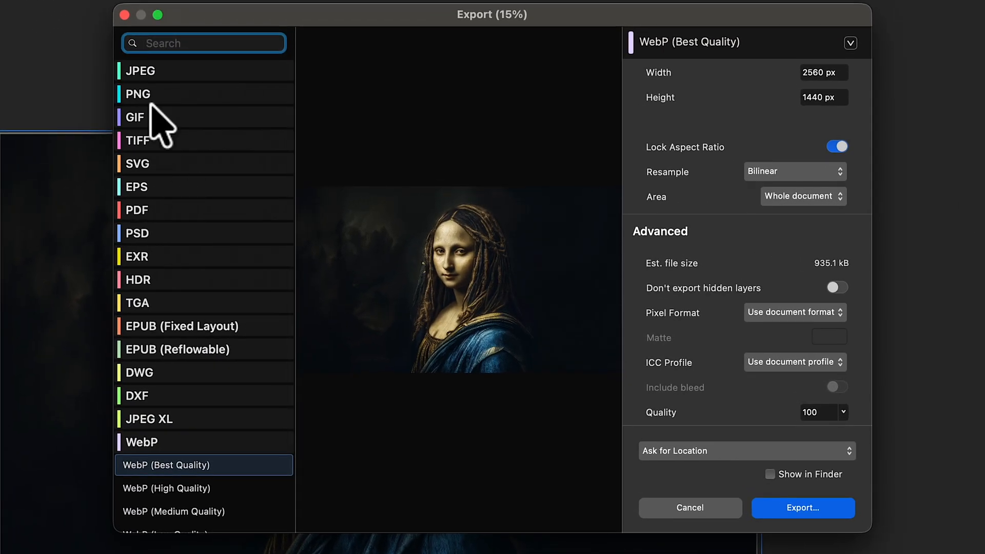
{"action": "mouse_move", "coordinate": [163, 101]}
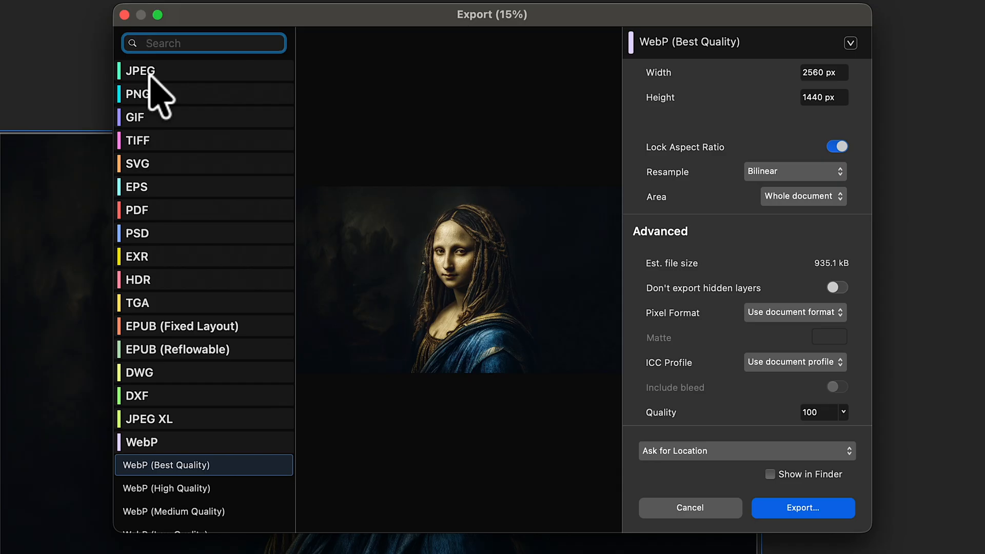
{"action": "mouse_move", "coordinate": [209, 369]}
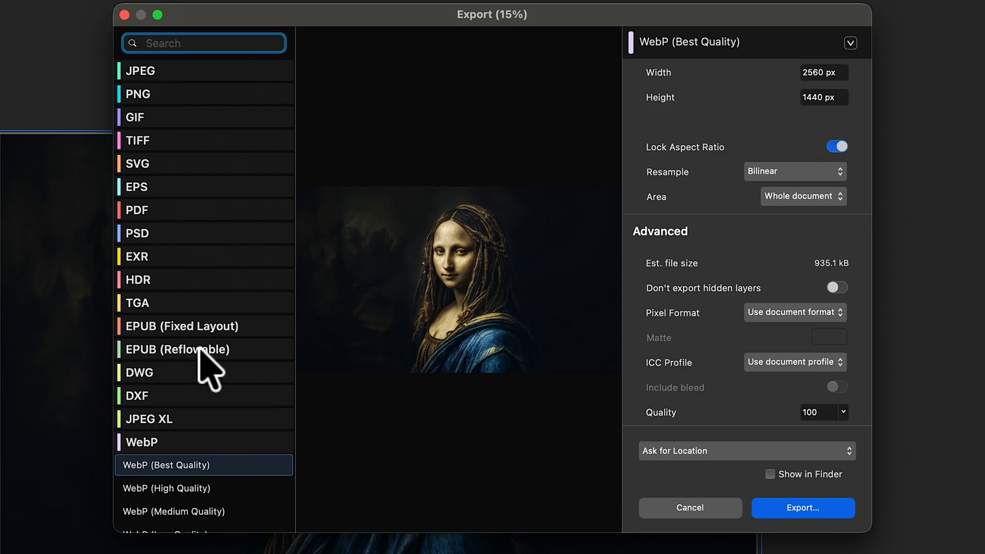
{"action": "scroll", "scroll_direction": "down", "scroll_amount": 3}
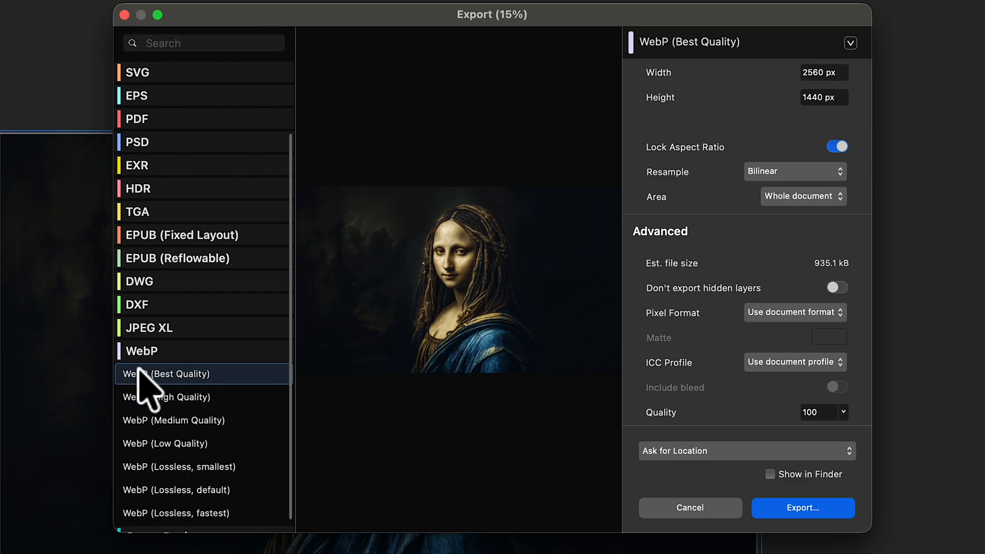
{"action": "left_click", "coordinate": [175, 421]}
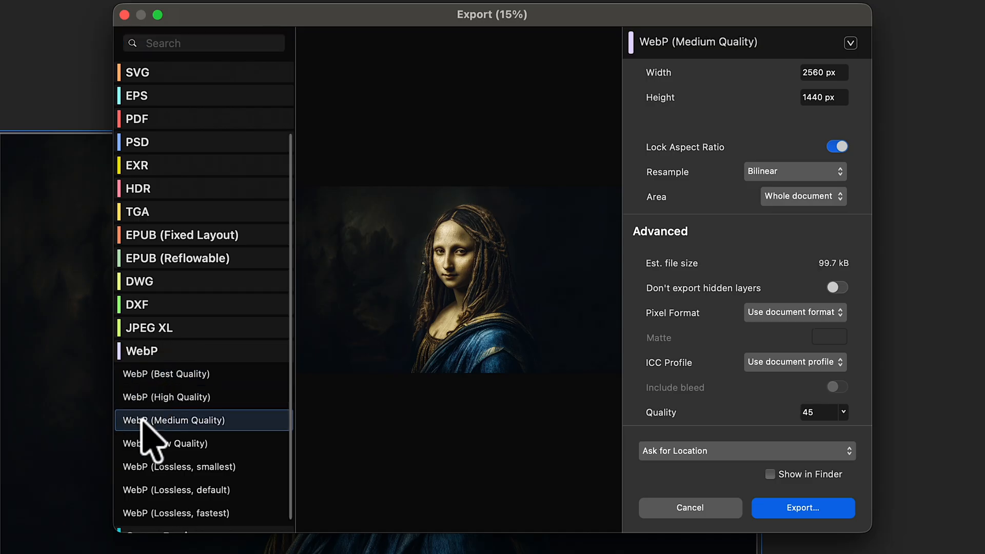
{"action": "left_click", "coordinate": [167, 373]}
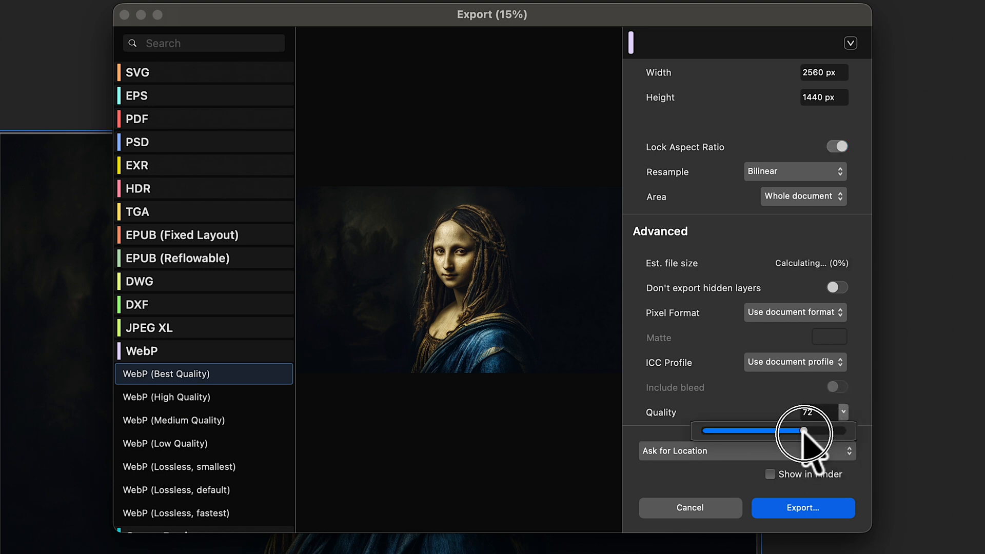
{"action": "left_click_drag", "start_coordinate": [805, 430], "coordinate": [814, 431]}
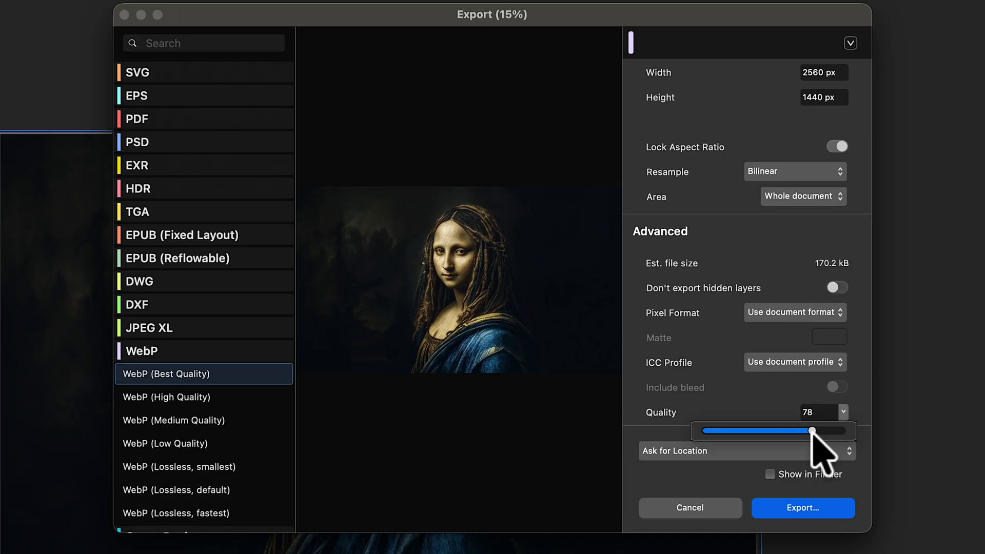
{"action": "left_click", "coordinate": [837, 146]}
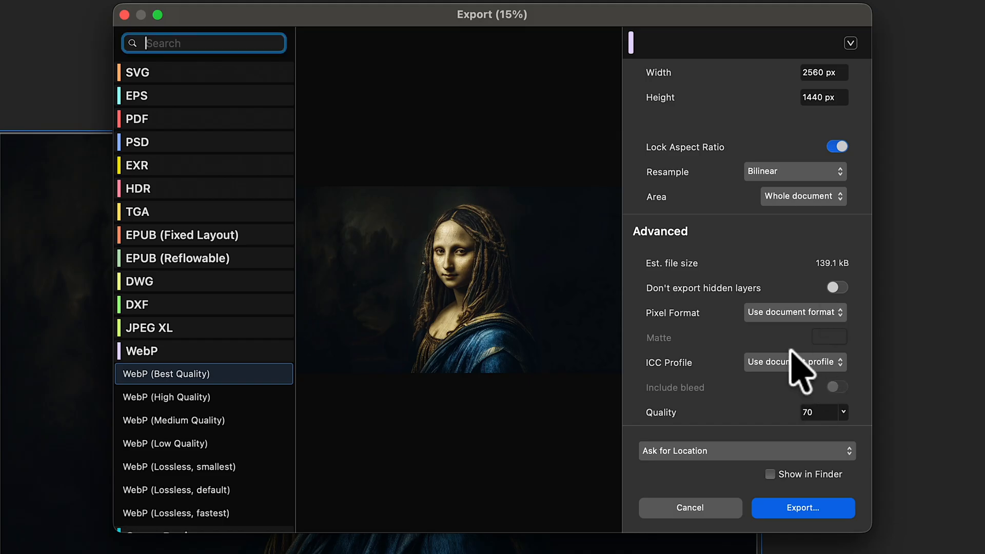
{"action": "mouse_move", "coordinate": [829, 289]}
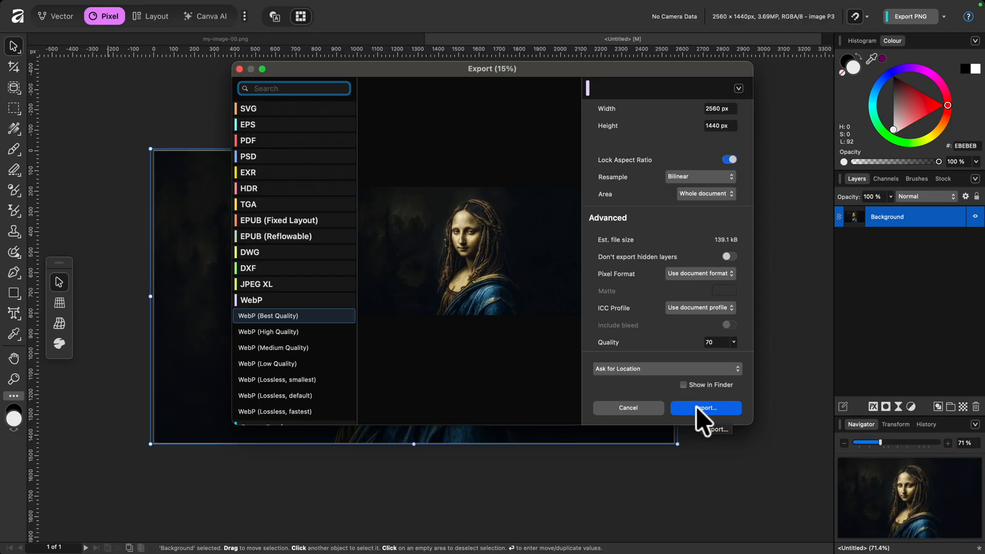
Step: Export and save the file as my-image-01.webp in the __Affinity Images | Live folder
{"action": "left_click", "coordinate": [706, 408]}
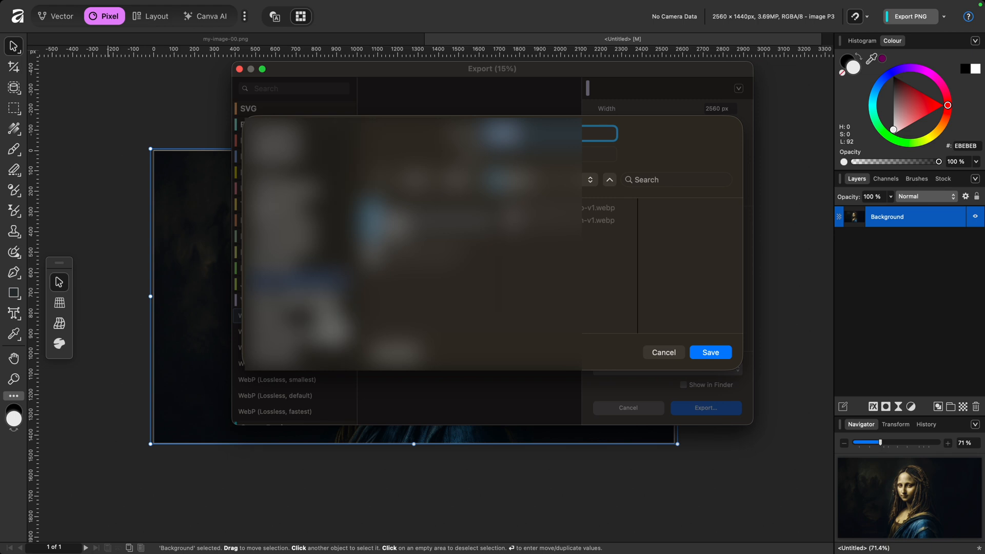
{"action": "left_click", "coordinate": [710, 352]}
{"action": "type", "text": "my-image-0"}
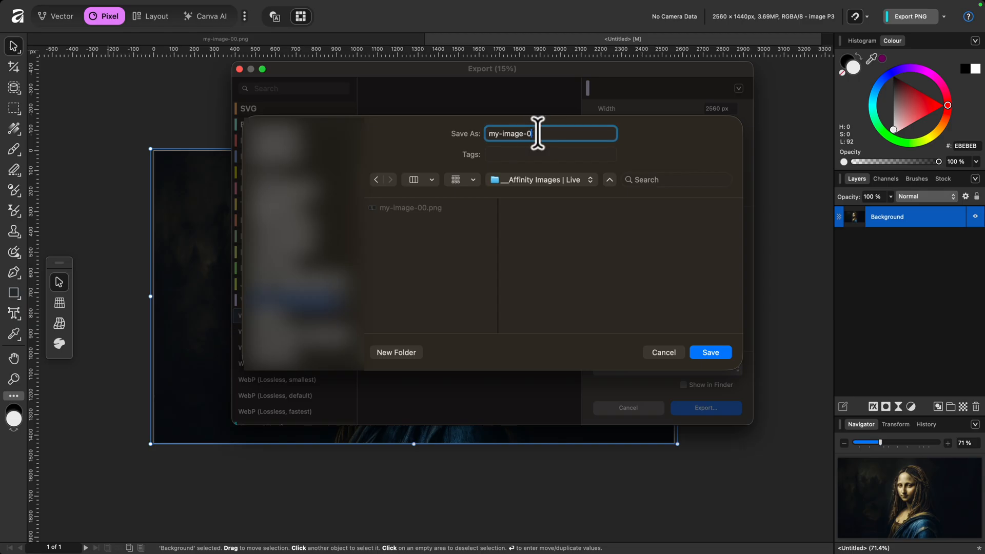
{"action": "type", "text": "1"}
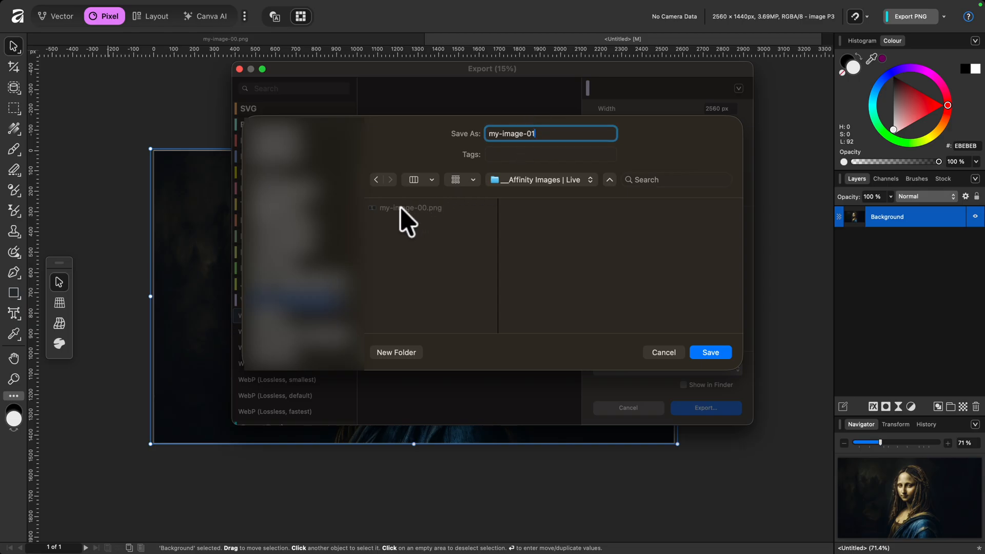
{"action": "mouse_move", "coordinate": [391, 254]}
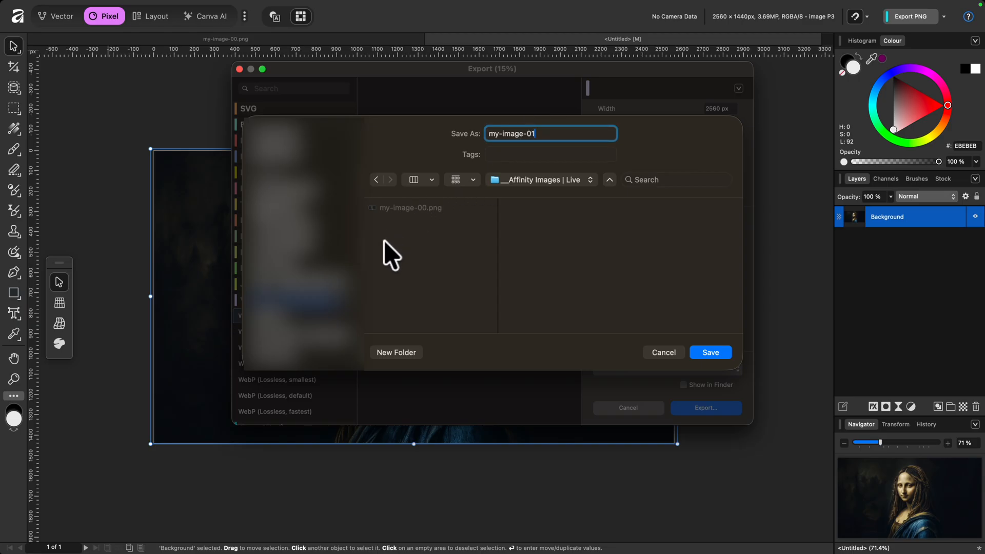
{"action": "mouse_move", "coordinate": [668, 323]}
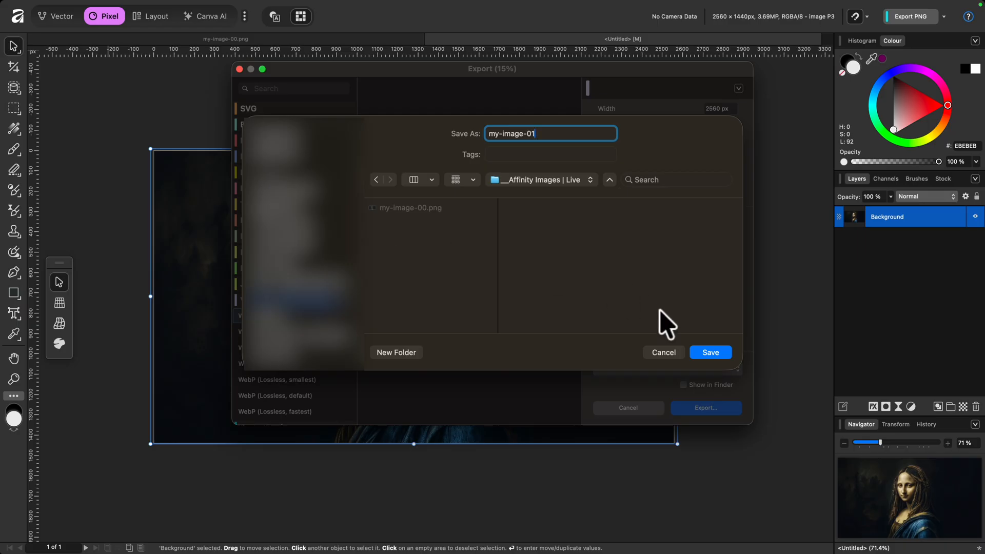
{"action": "left_click", "coordinate": [710, 351]}
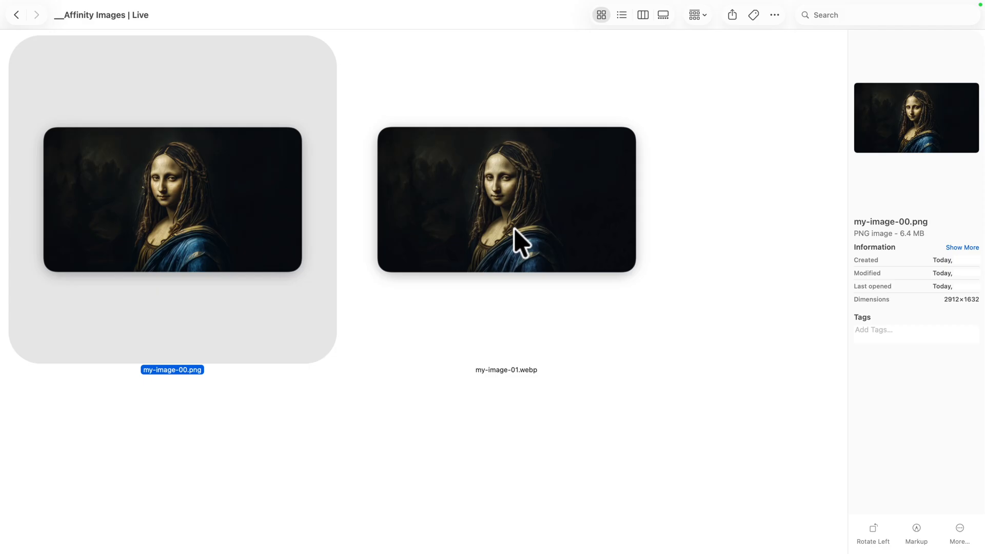
Step: Compare my-image-00.png and my-image-01.webp in the Finder folder
{"action": "left_click", "coordinate": [505, 200]}
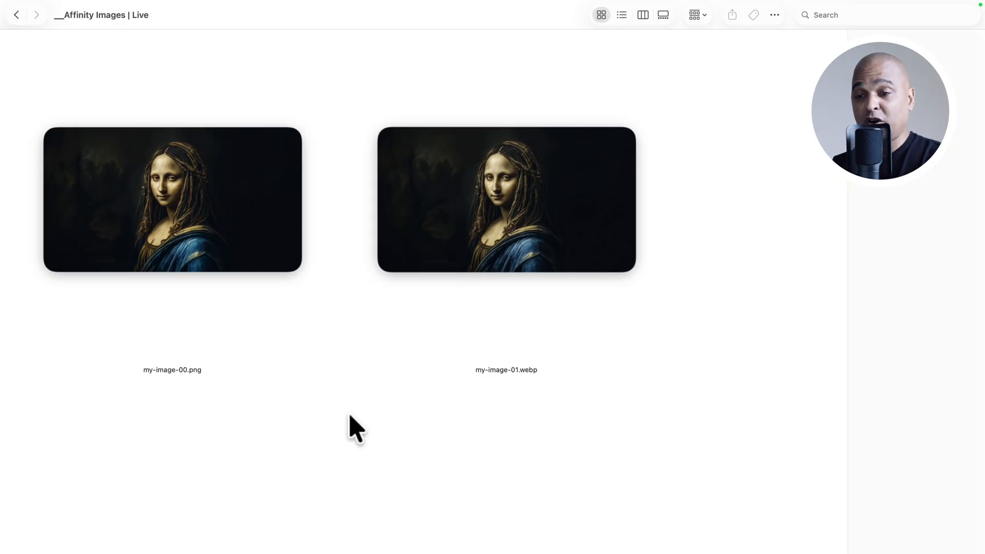
{"action": "left_click", "coordinate": [172, 200]}
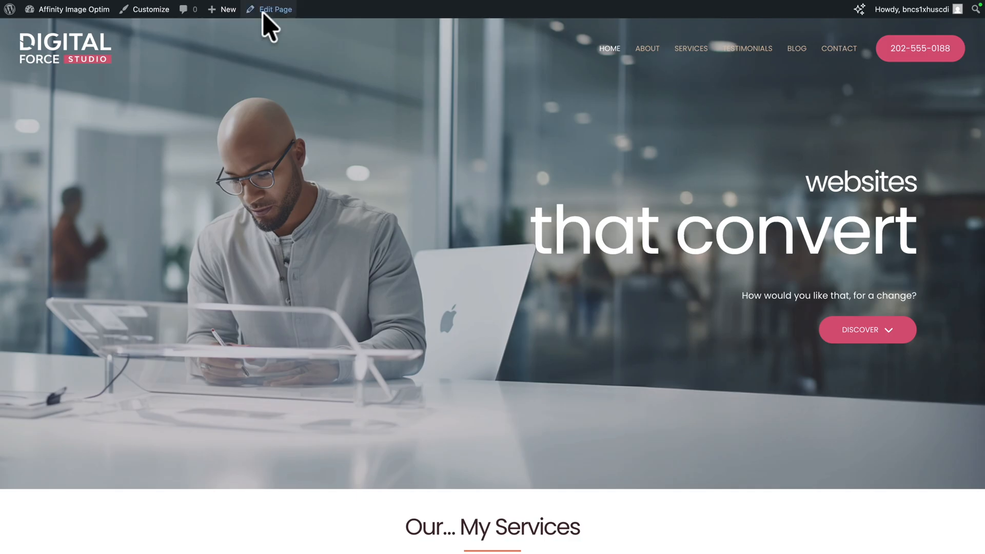
Step: Open the homepage in the WordPress block editor from the admin bar
{"action": "left_click", "coordinate": [275, 9]}
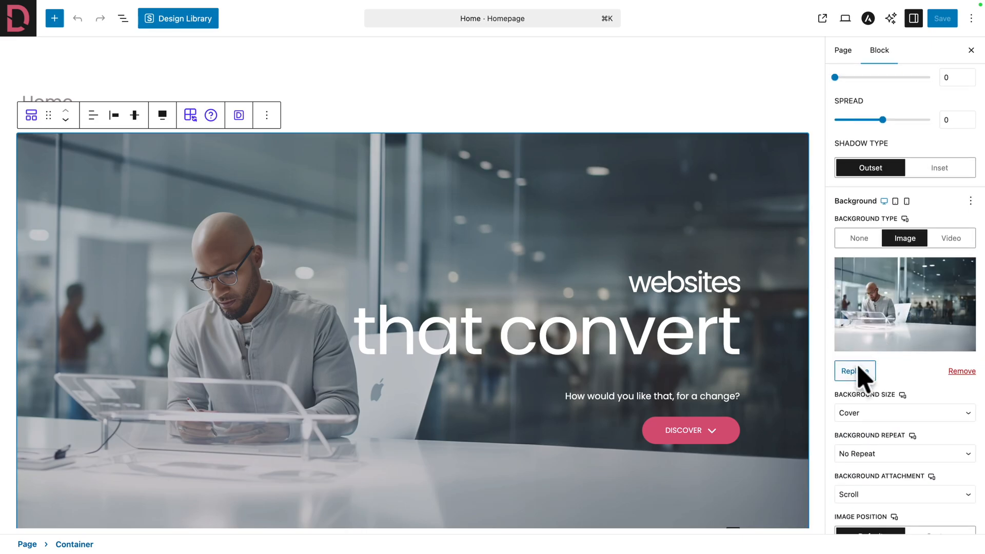
Step: Replace the hero background by uploading my-image-01.webp and save the page
{"action": "left_click", "coordinate": [855, 371]}
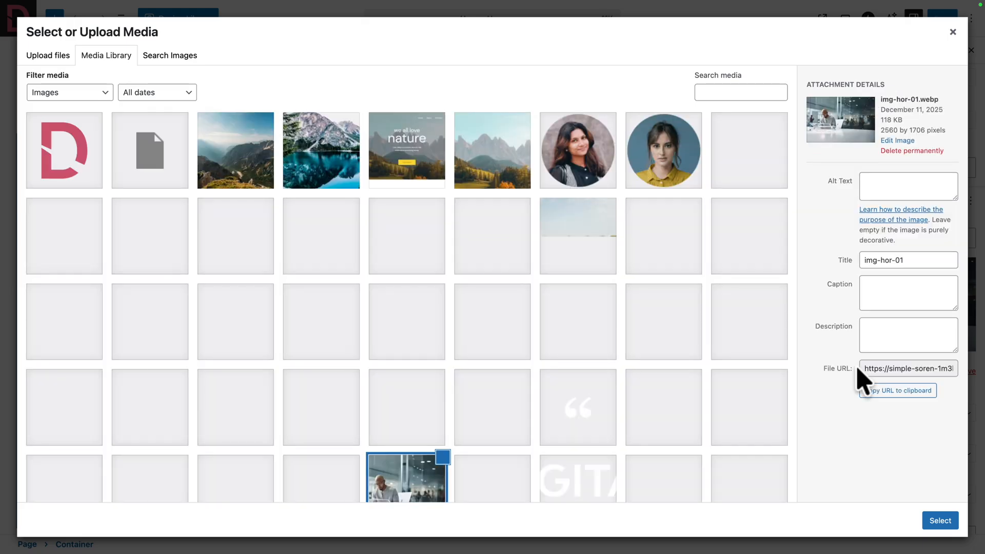
{"action": "left_click", "coordinate": [48, 56]}
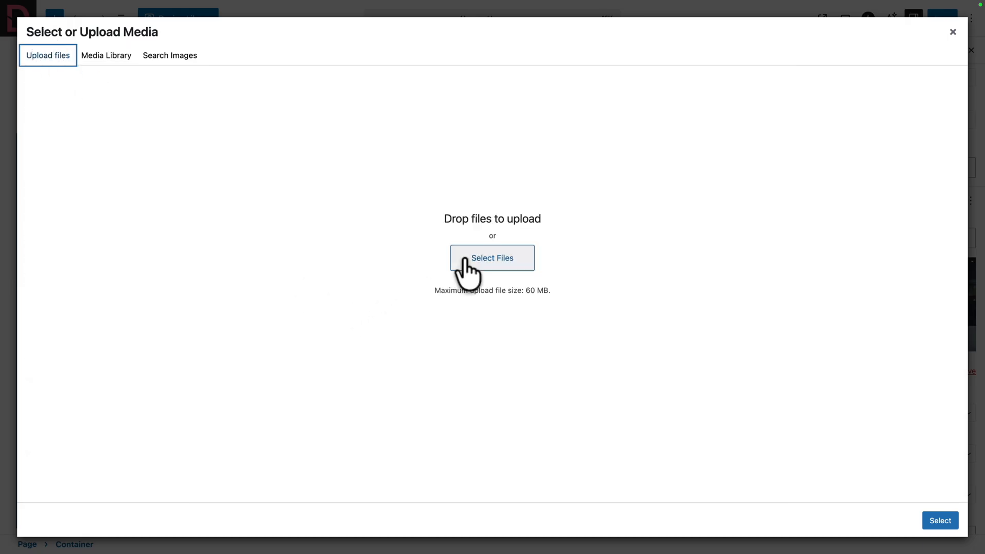
{"action": "left_click", "coordinate": [491, 257]}
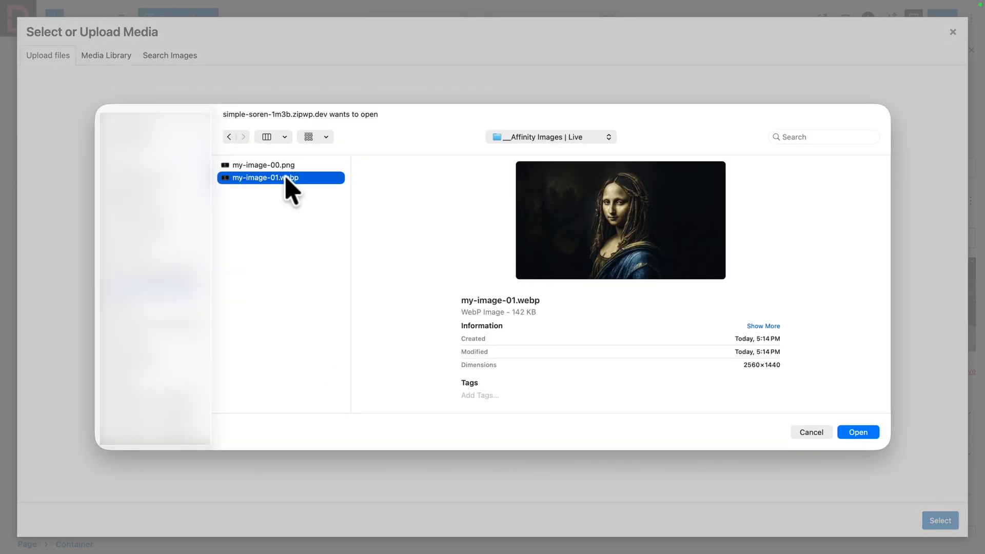
{"action": "left_click", "coordinate": [858, 432]}
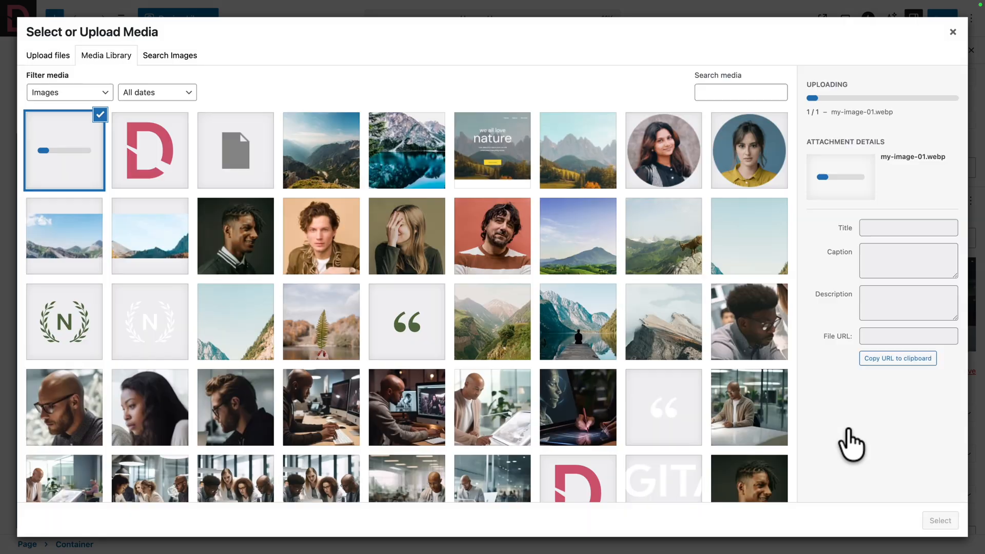
{"action": "left_click", "coordinate": [940, 520]}
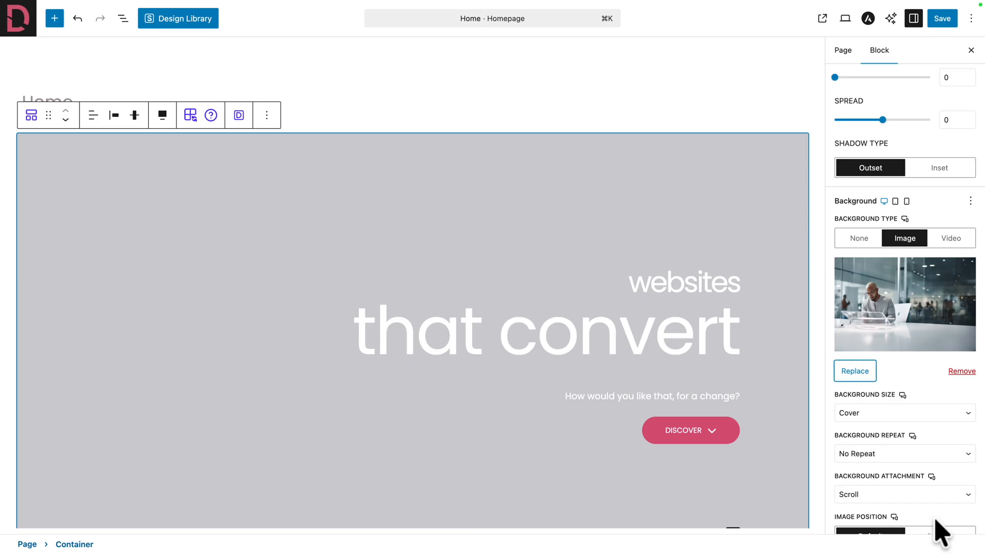
{"action": "left_click", "coordinate": [941, 18]}
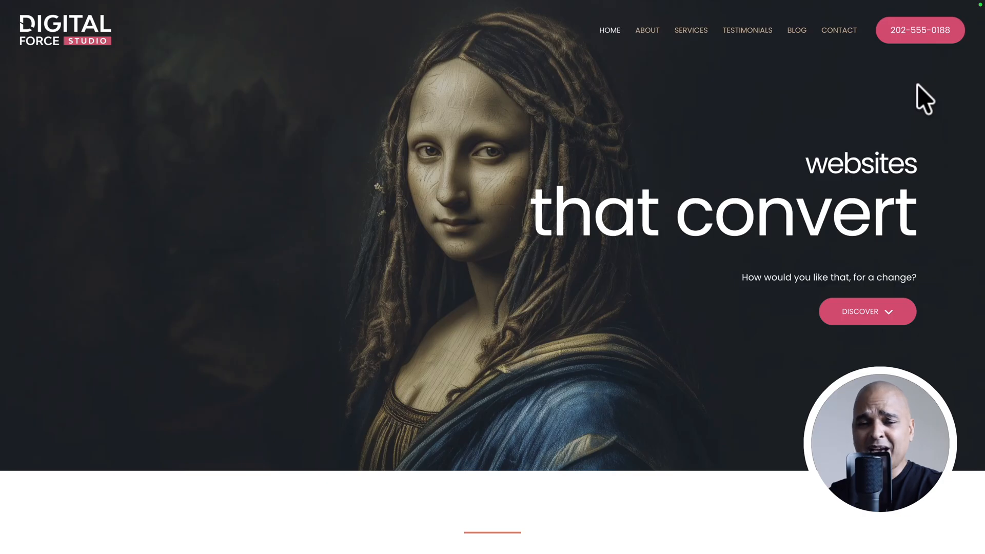
Step: Scroll through the live homepage sections below the full-screen portrait hero and back up
{"action": "scroll", "scroll_direction": "down", "scroll_amount": 3}
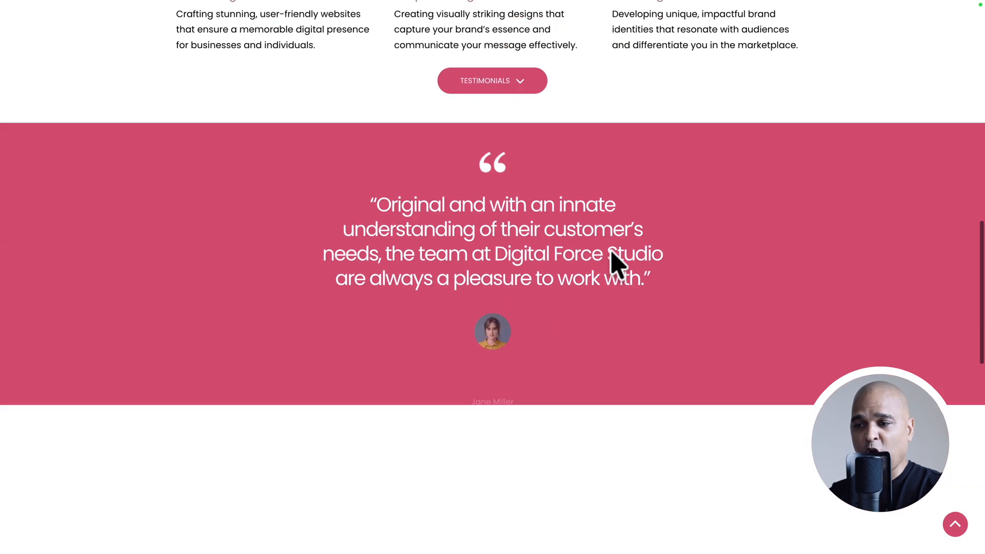
{"action": "scroll", "scroll_direction": "down", "scroll_amount": 3}
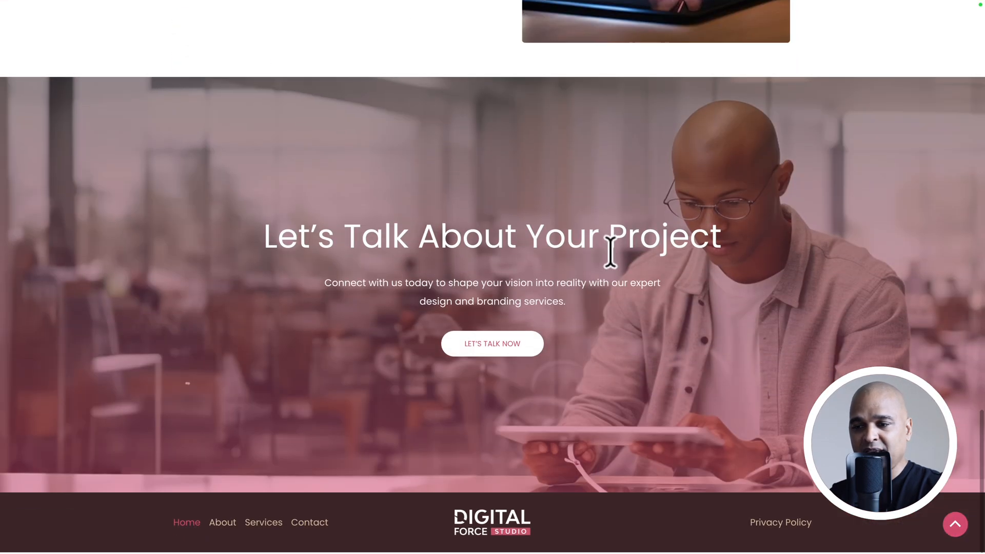
{"action": "scroll", "scroll_direction": "up", "scroll_amount": 3}
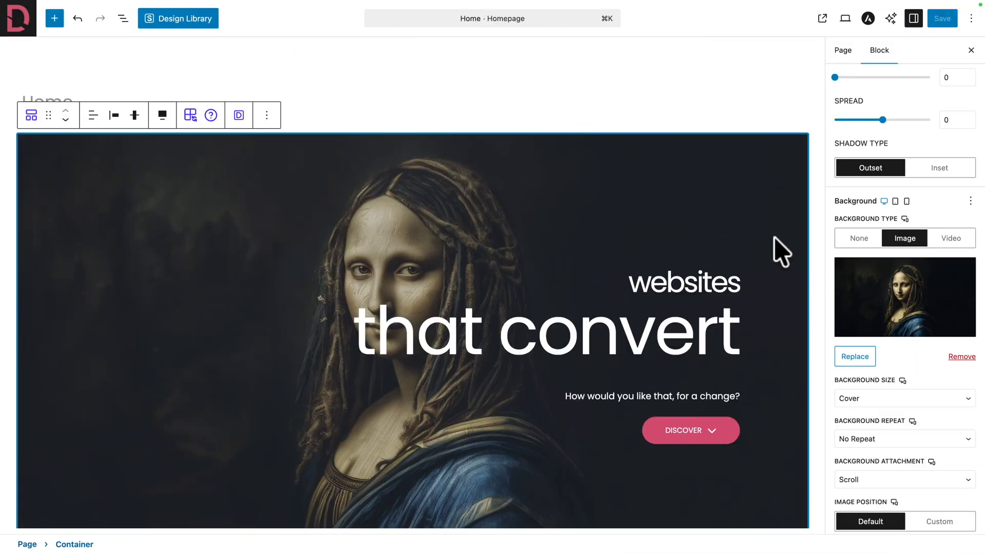
Step: Save the homepage with the painted portrait as its hero background
{"action": "scroll", "scroll_direction": "down", "scroll_amount": 3}
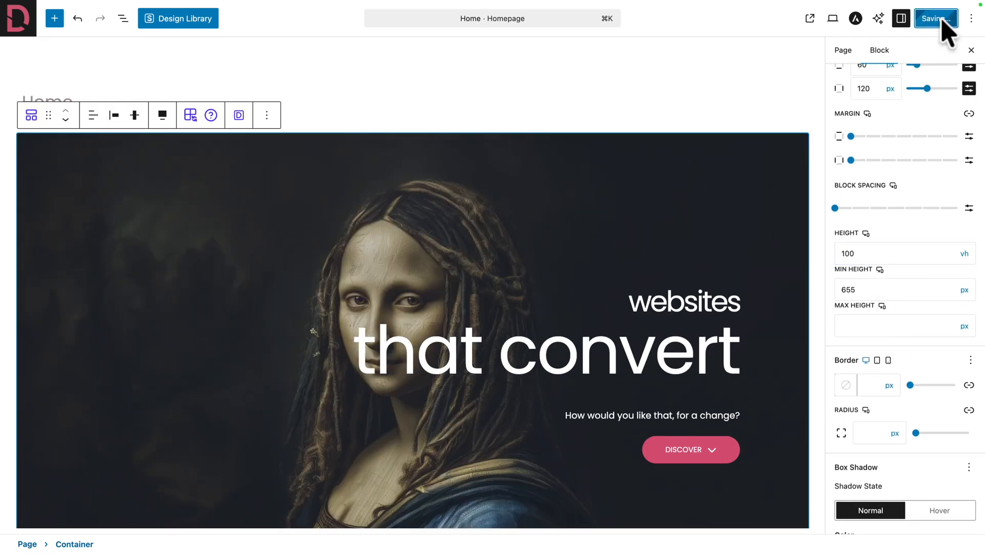
{"action": "left_click", "coordinate": [935, 17]}
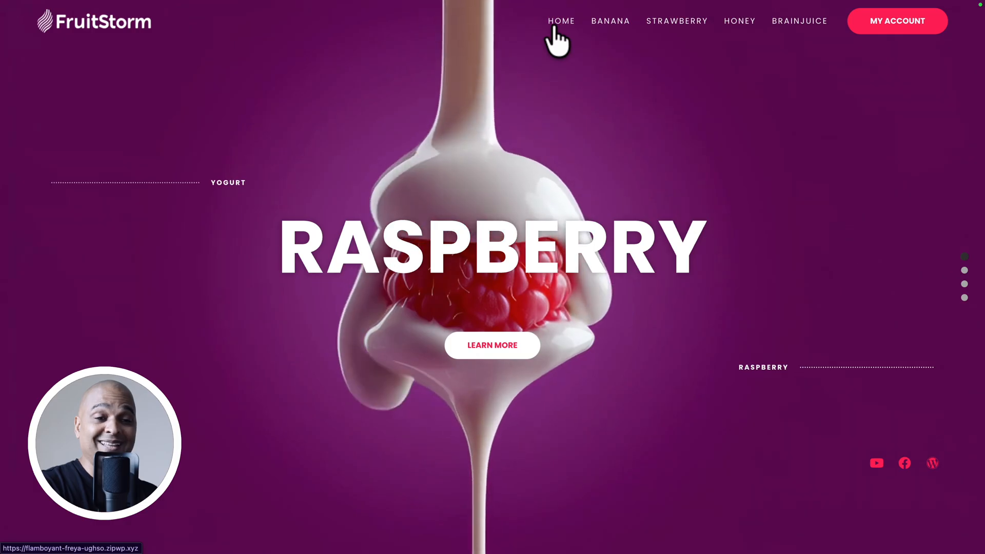
Step: Browse the FruitStorm demo site's header while its full-screen hero slider plays
{"action": "left_click", "coordinate": [739, 21]}
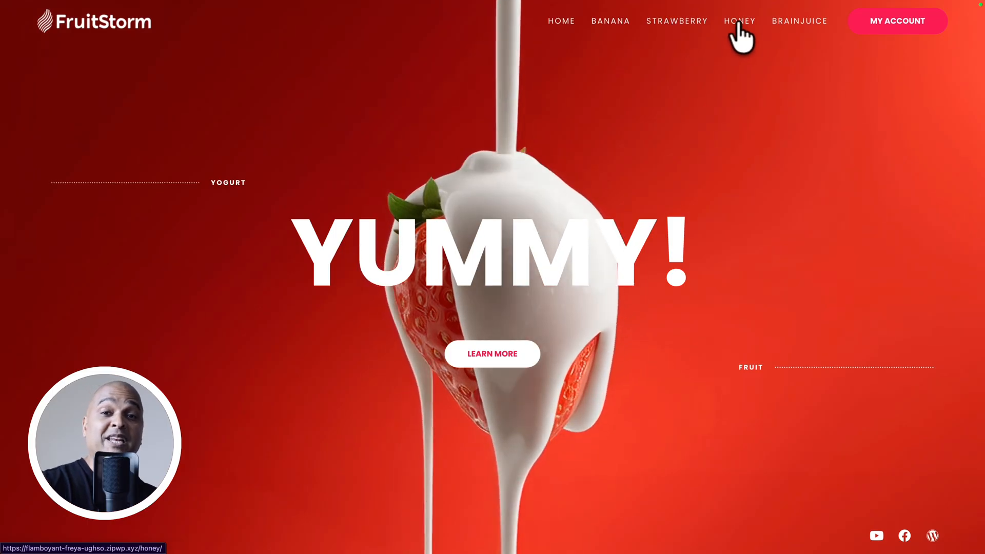